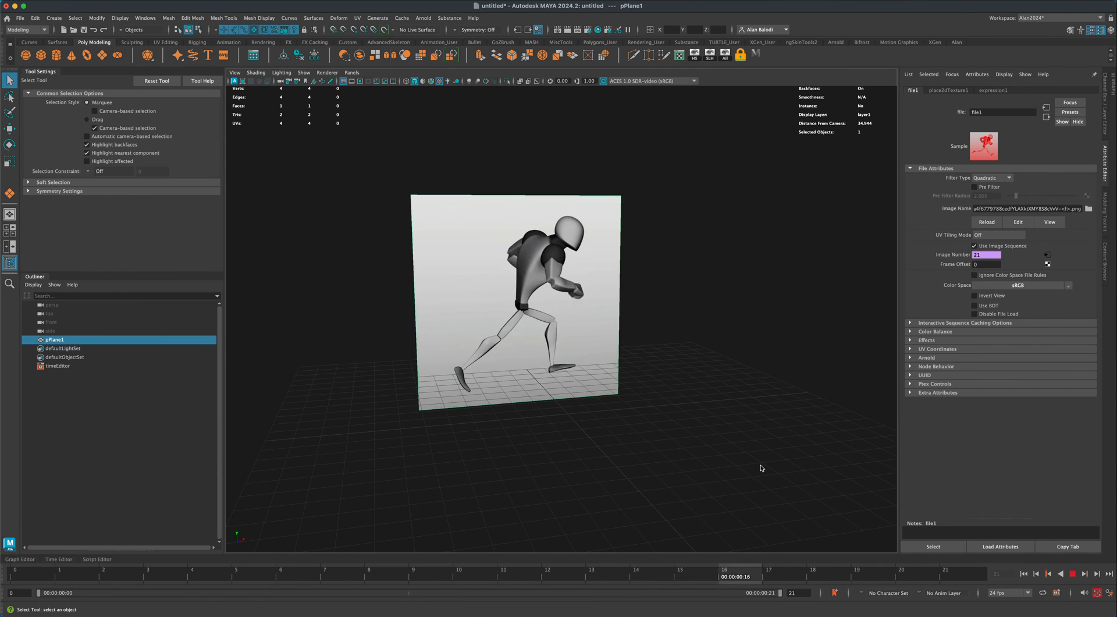
Step: Go to Google's results and open Convertio's 'GIF to PNG (Online & Free)' page
{"action": "left_click", "coordinate": [960, 570]}
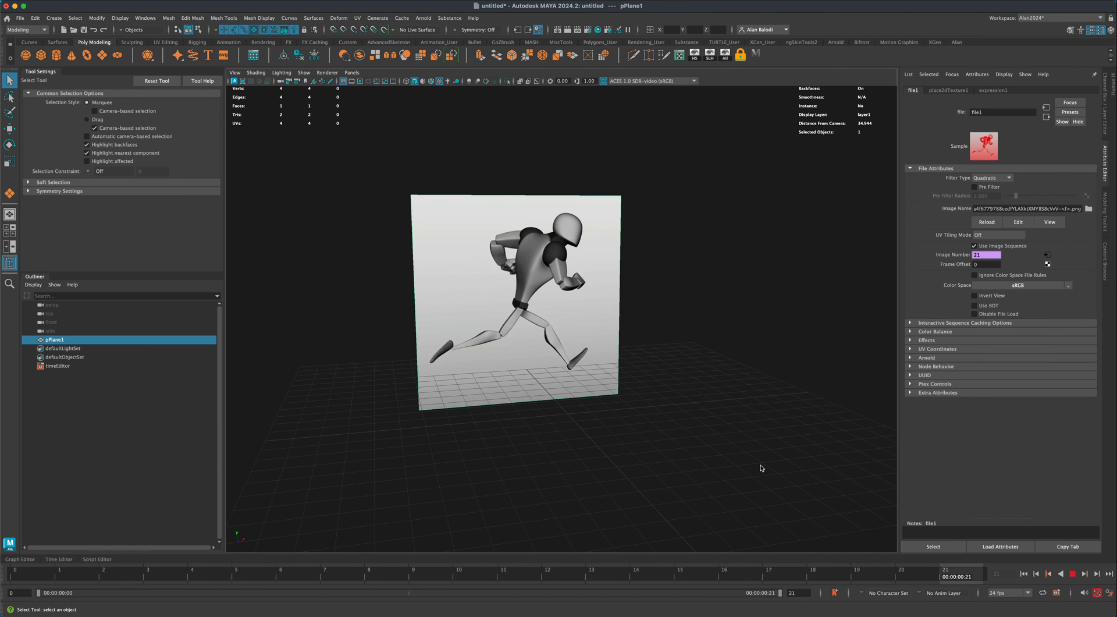
{"action": "left_click", "coordinate": [206, 570]}
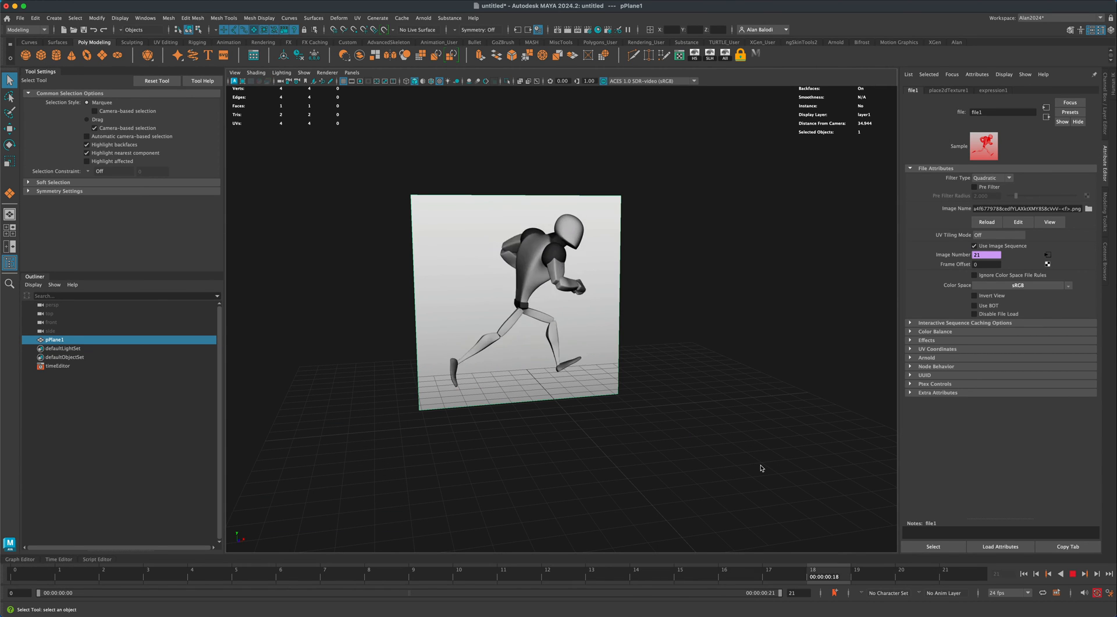
{"action": "left_click", "coordinate": [1024, 572]}
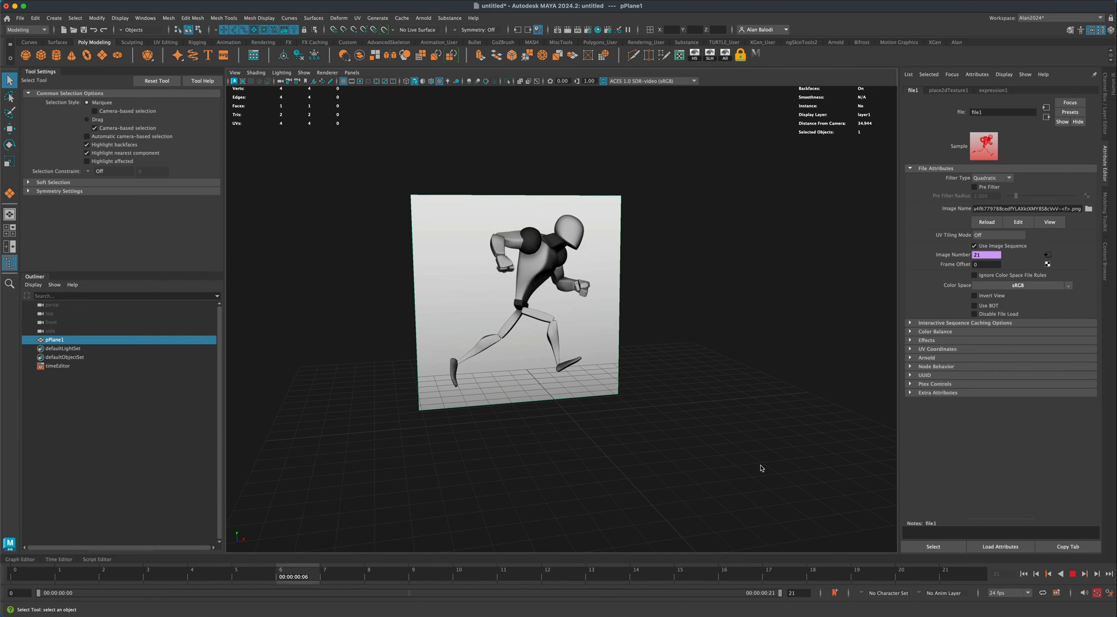
{"action": "left_click", "coordinate": [561, 573]}
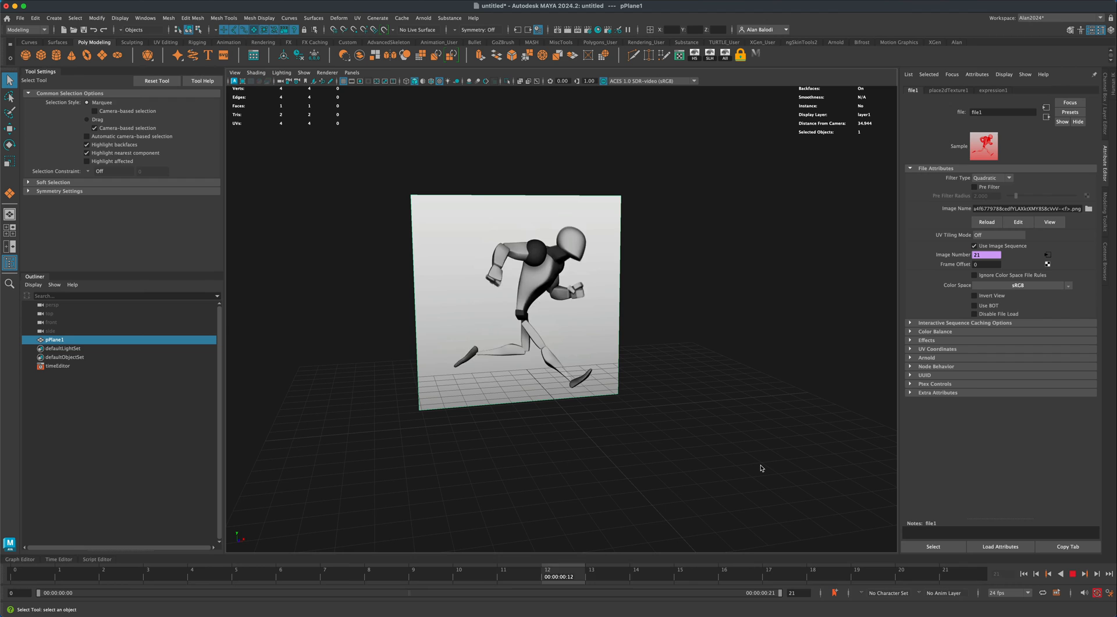
{"action": "left_click", "coordinate": [825, 570]}
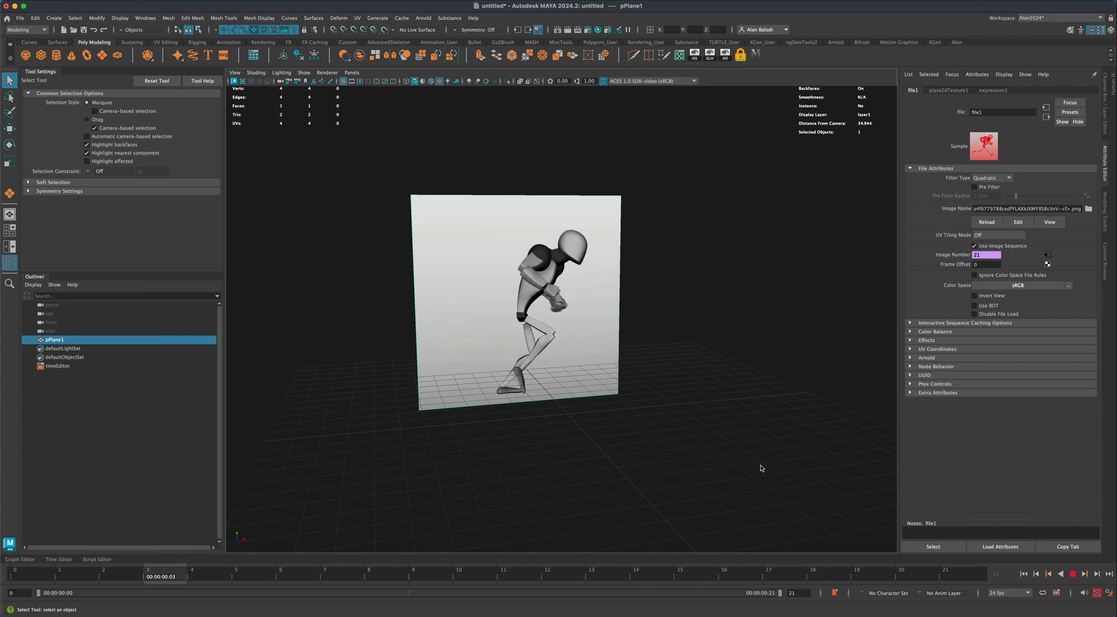
{"action": "left_click", "coordinate": [429, 571]}
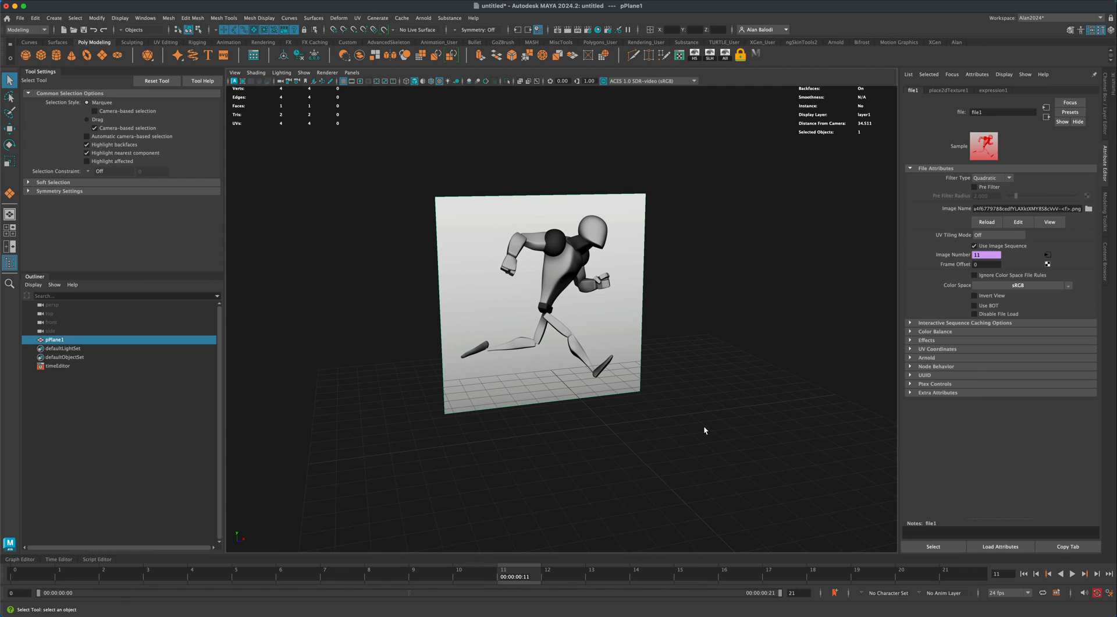
{"action": "mouse_move", "coordinate": [409, 340]}
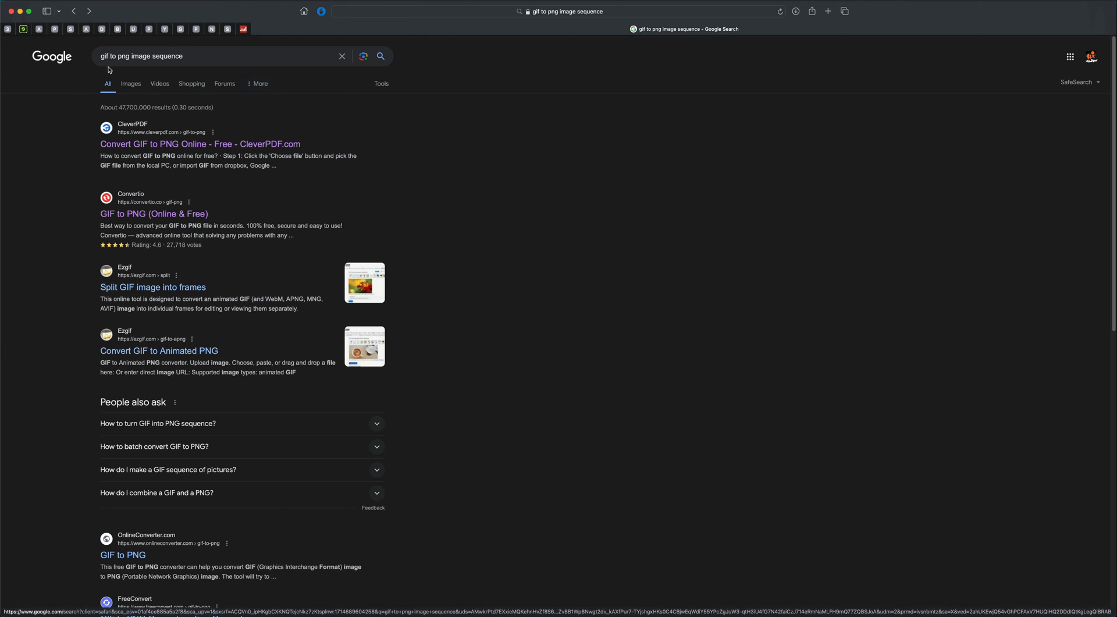
{"action": "mouse_move", "coordinate": [125, 62]}
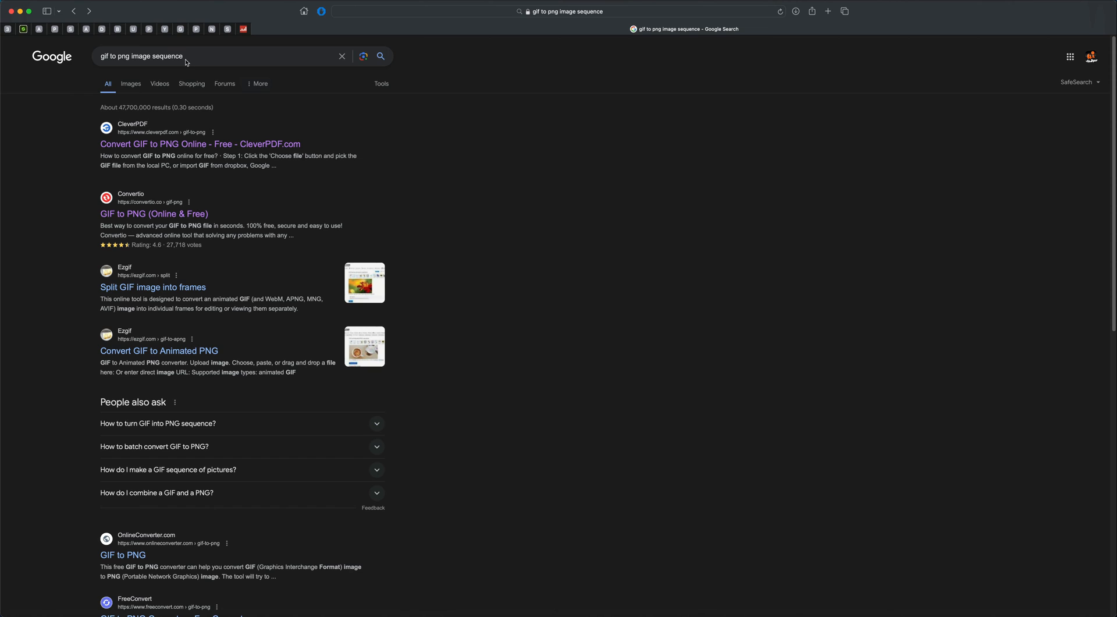
{"action": "mouse_move", "coordinate": [202, 181]}
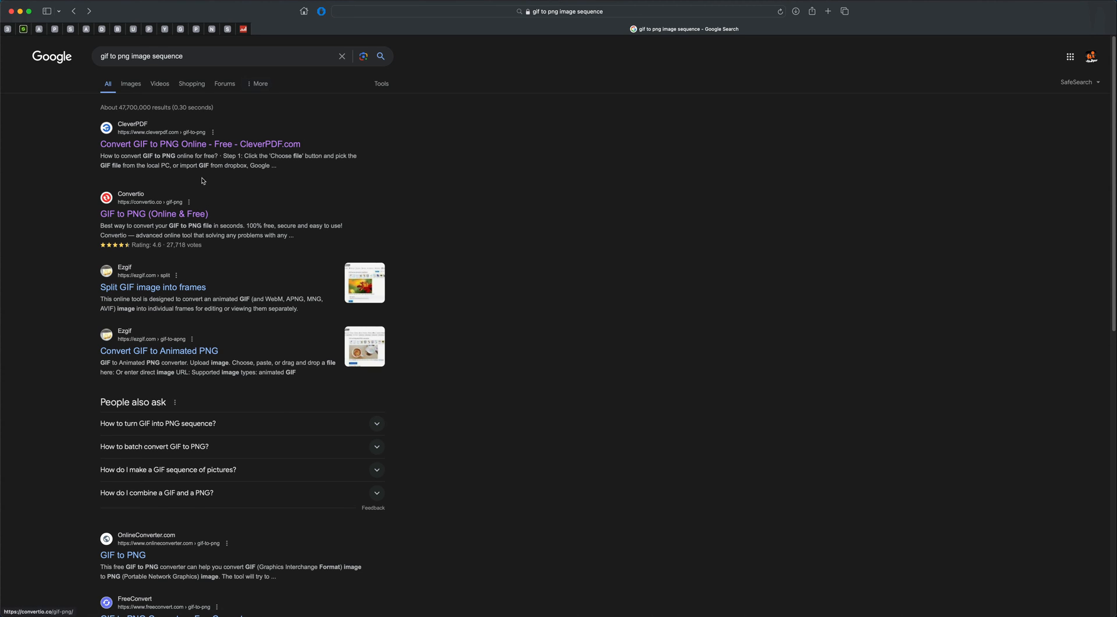
{"action": "mouse_move", "coordinate": [192, 208]}
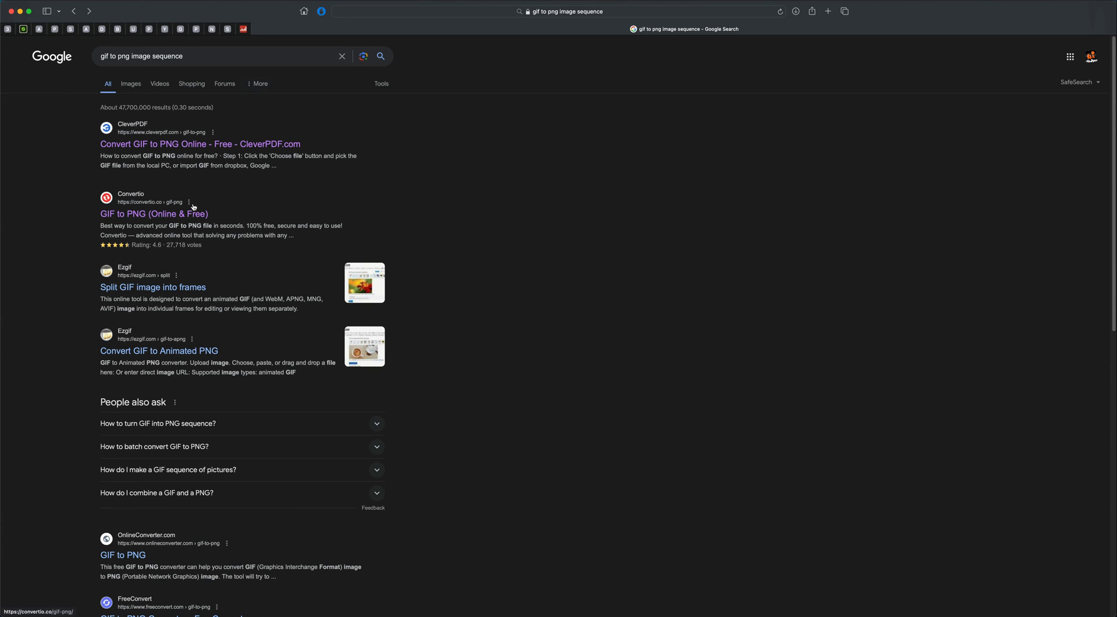
{"action": "left_click", "coordinate": [153, 214]}
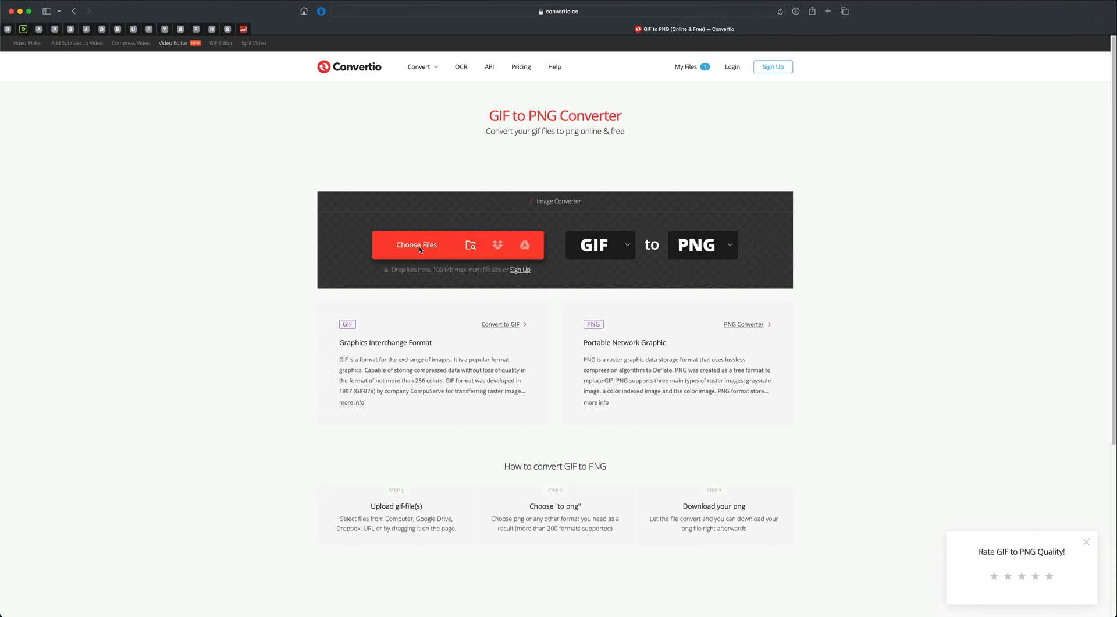
Step: Upload runCycle.gif to Convertio and convert it to PNG frames (runCycle.png_1.zip)
{"action": "left_click", "coordinate": [416, 245]}
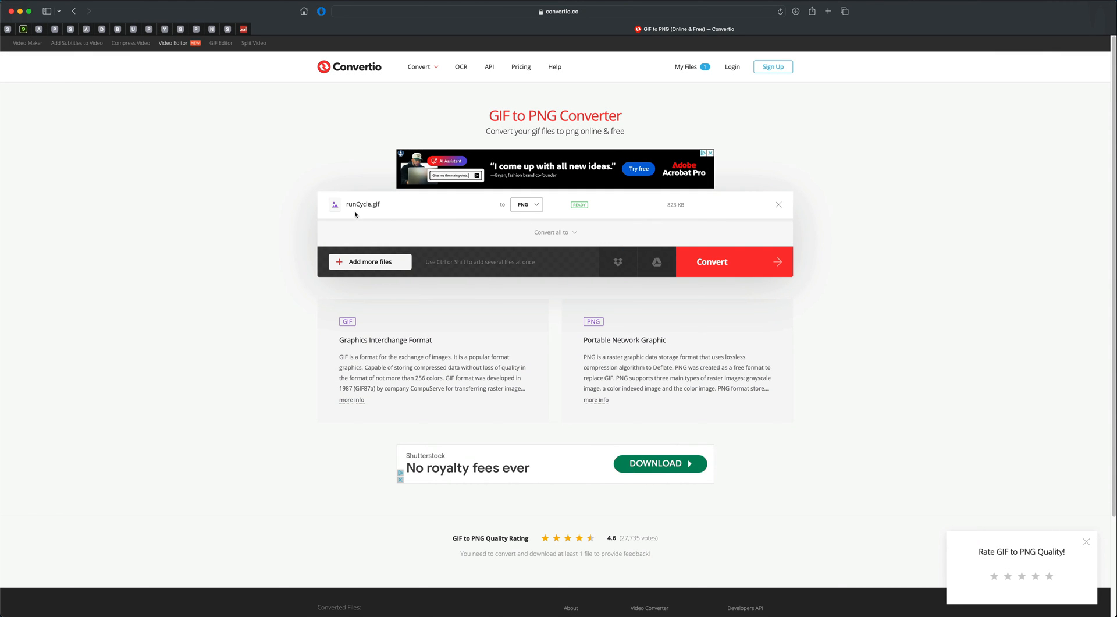
{"action": "mouse_move", "coordinate": [506, 218]}
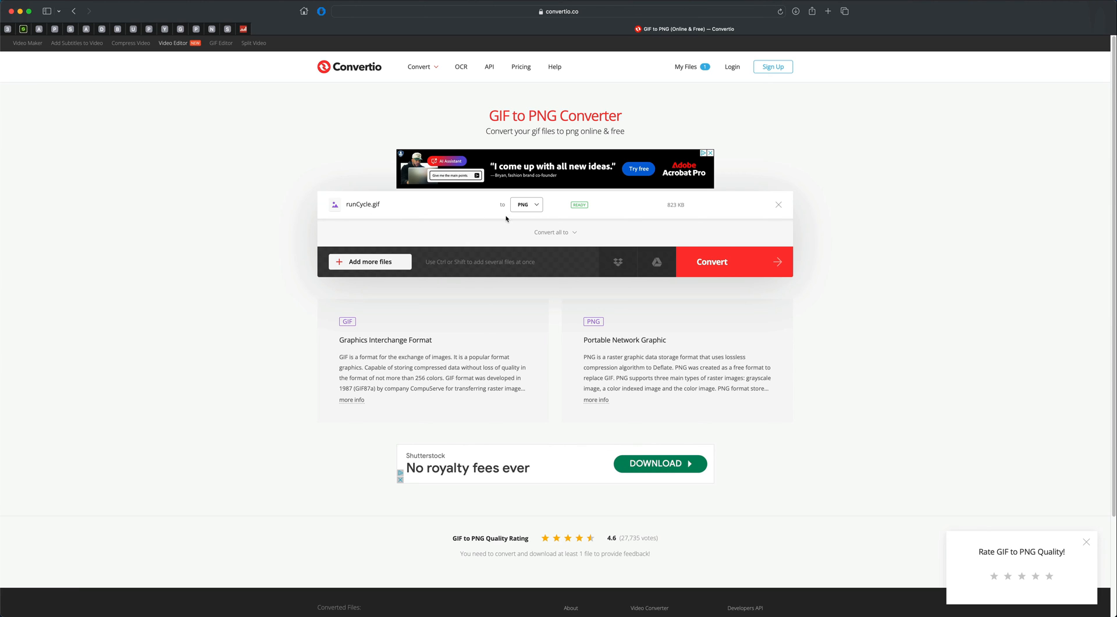
{"action": "left_click", "coordinate": [711, 261]}
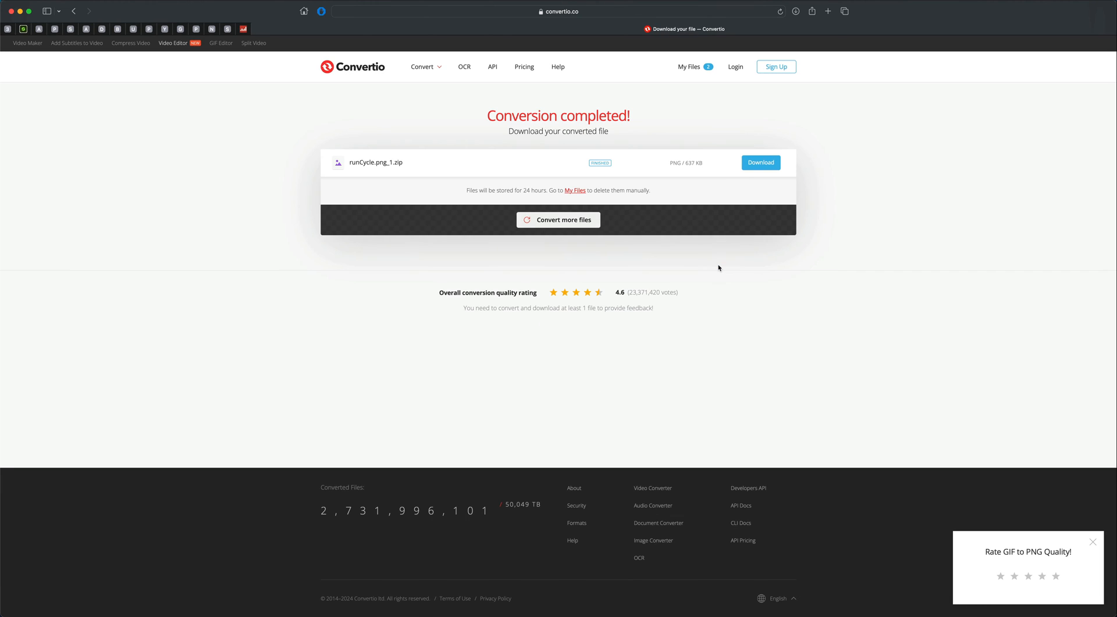
{"action": "mouse_move", "coordinate": [761, 162]}
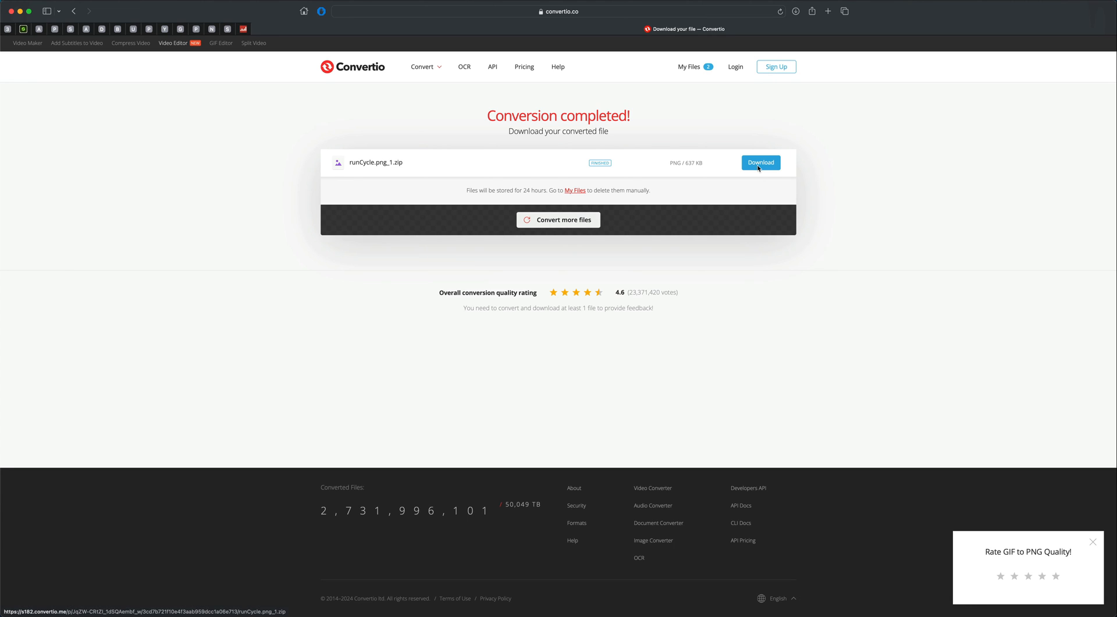
{"action": "mouse_move", "coordinate": [757, 276]}
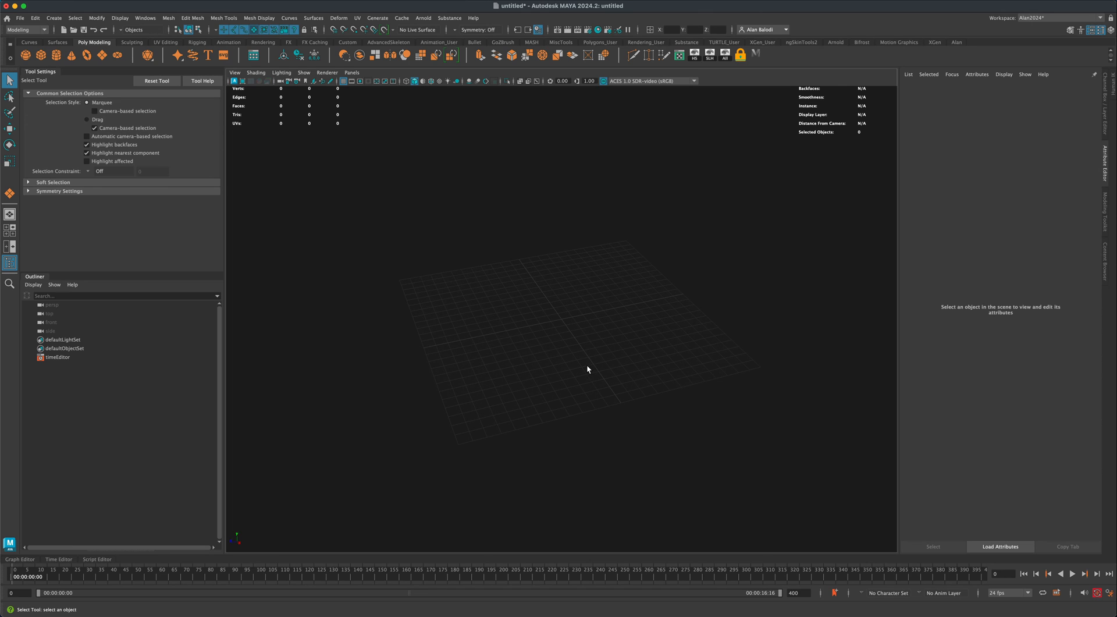
Step: Select pPlane1 and attach a file texture to its lambert2 Color attribute
{"action": "left_click", "coordinate": [10, 192]}
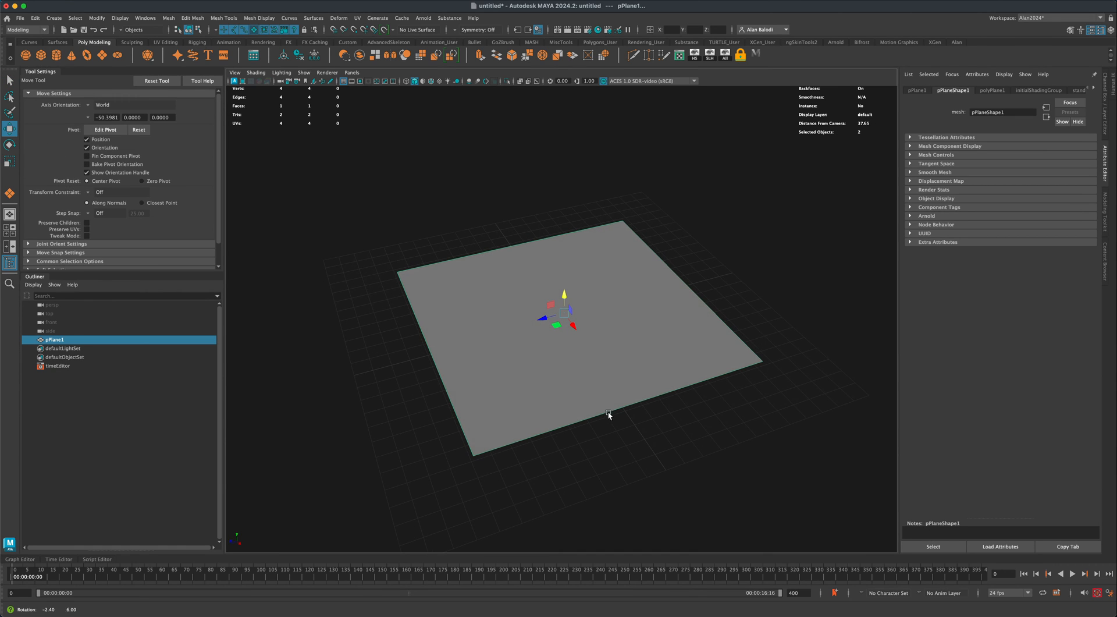
{"action": "right_click", "coordinate": [608, 415]}
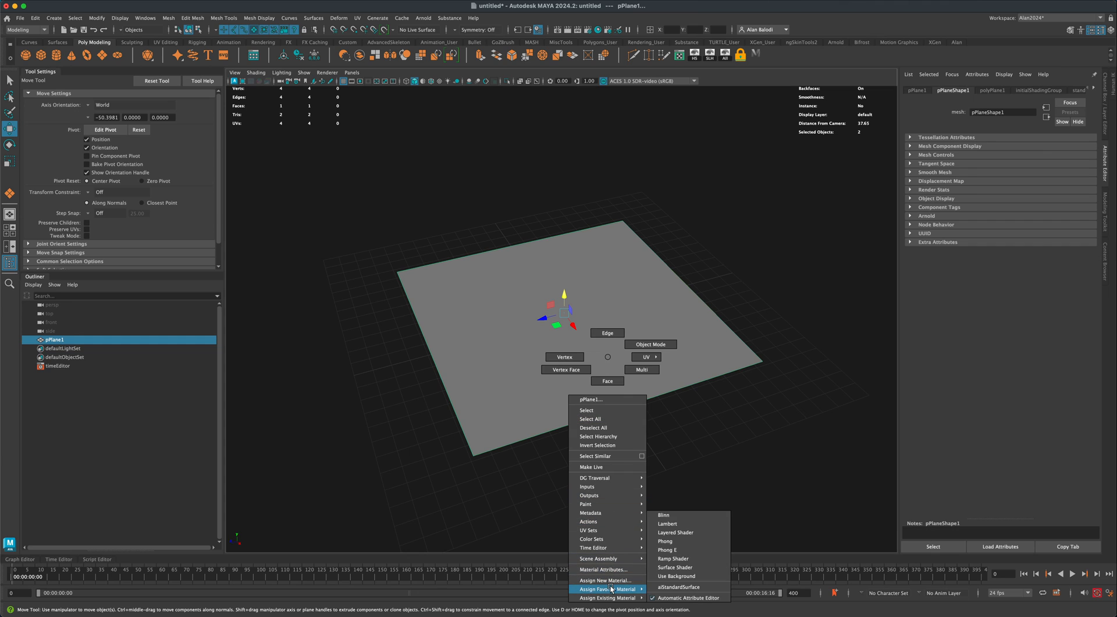
{"action": "mouse_move", "coordinate": [685, 549]}
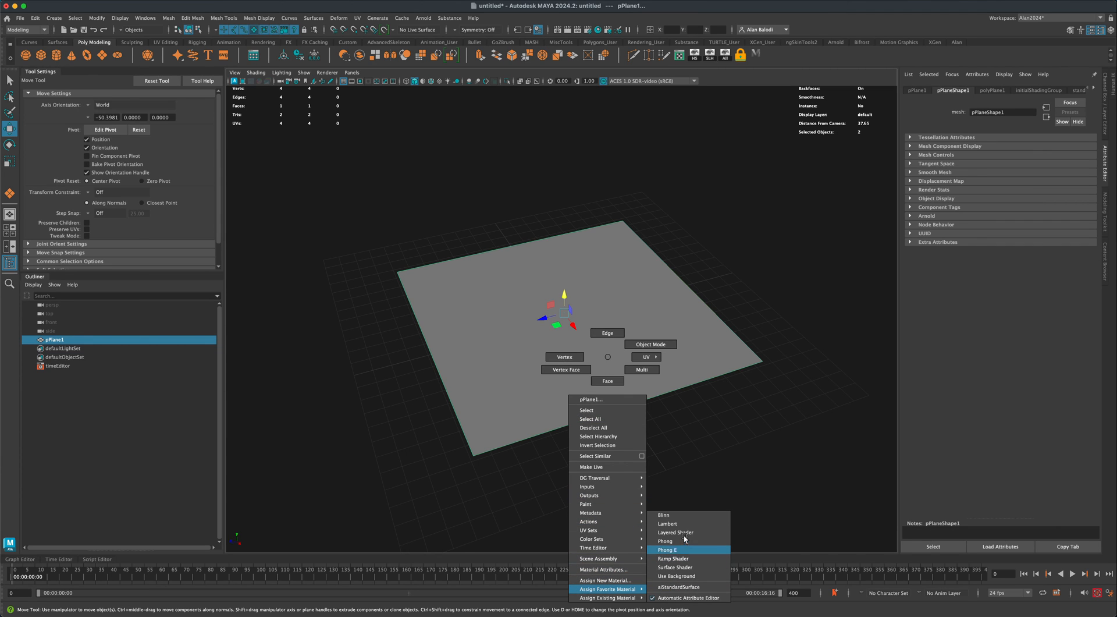
{"action": "left_click", "coordinate": [667, 524]}
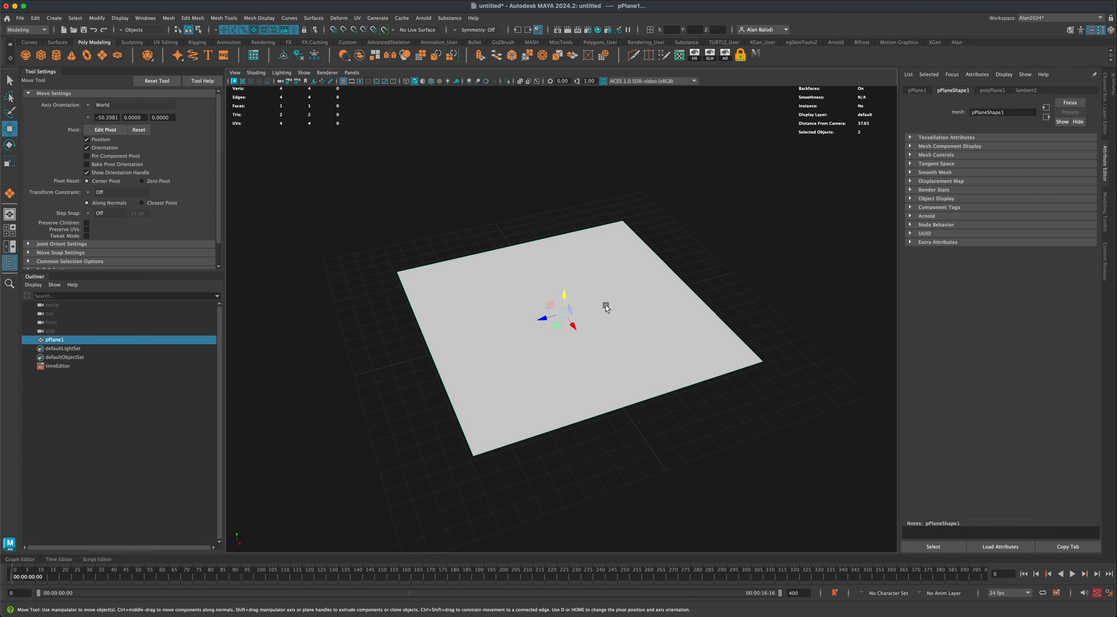
{"action": "left_click", "coordinate": [1025, 90]}
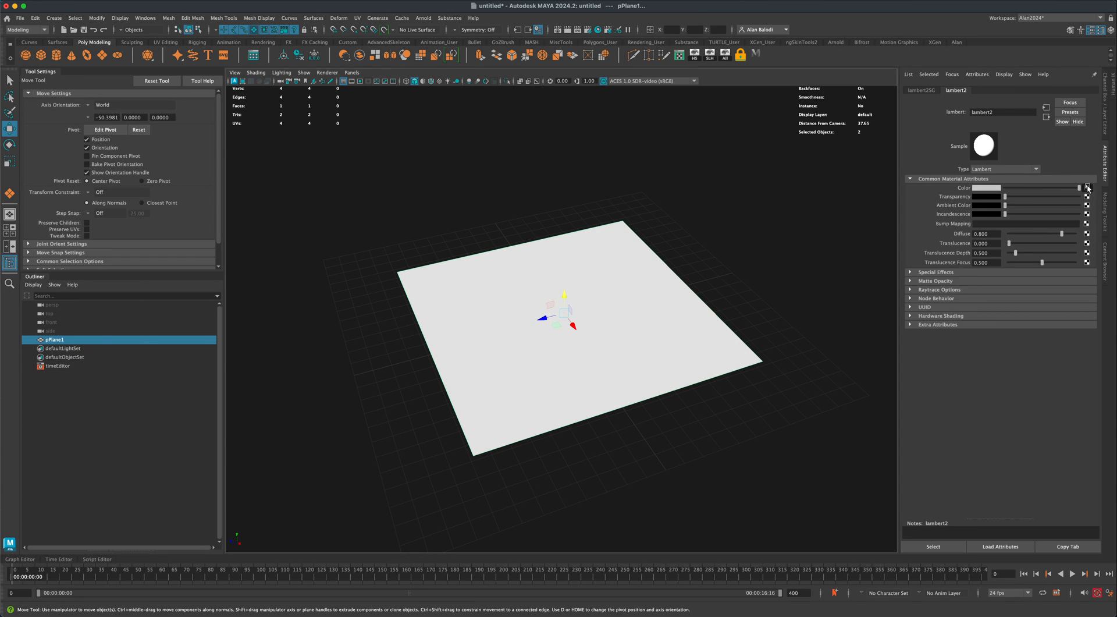
{"action": "left_click", "coordinate": [1087, 187]}
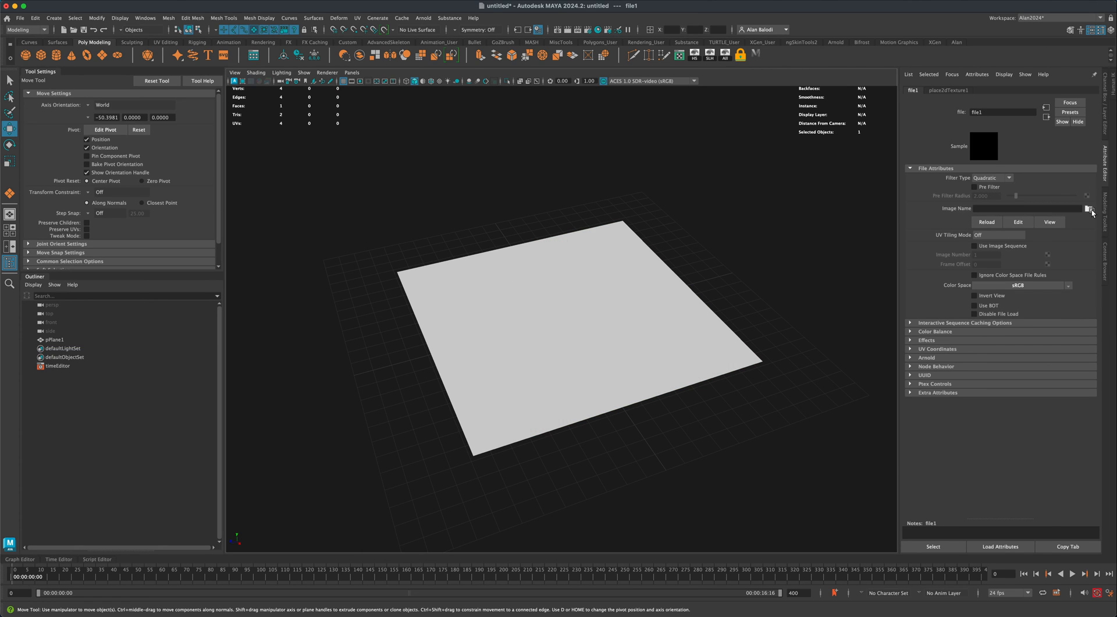
{"action": "mouse_move", "coordinate": [1094, 211]}
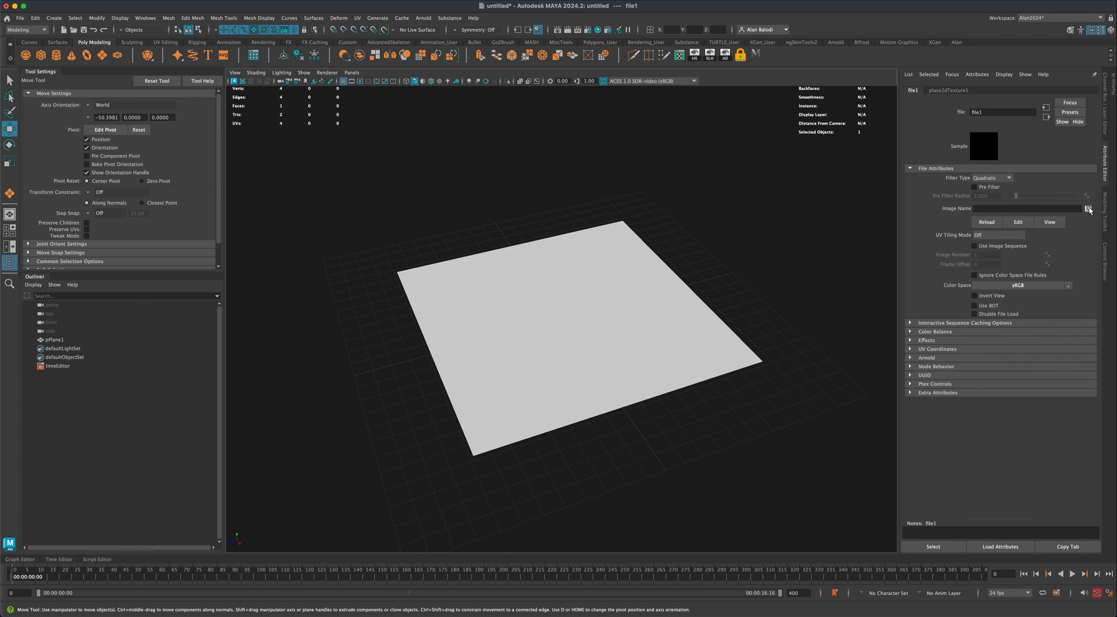
Step: Load runCycle-0.png from the images folder as the file node's Image Name
{"action": "left_click", "coordinate": [1088, 207]}
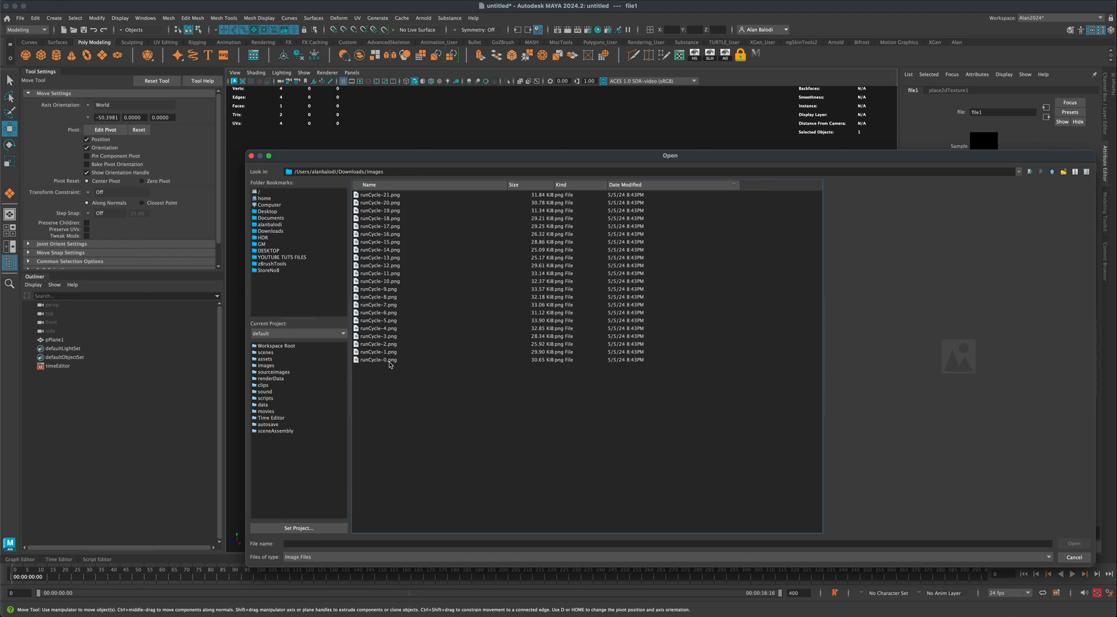
{"action": "left_click", "coordinate": [379, 352]}
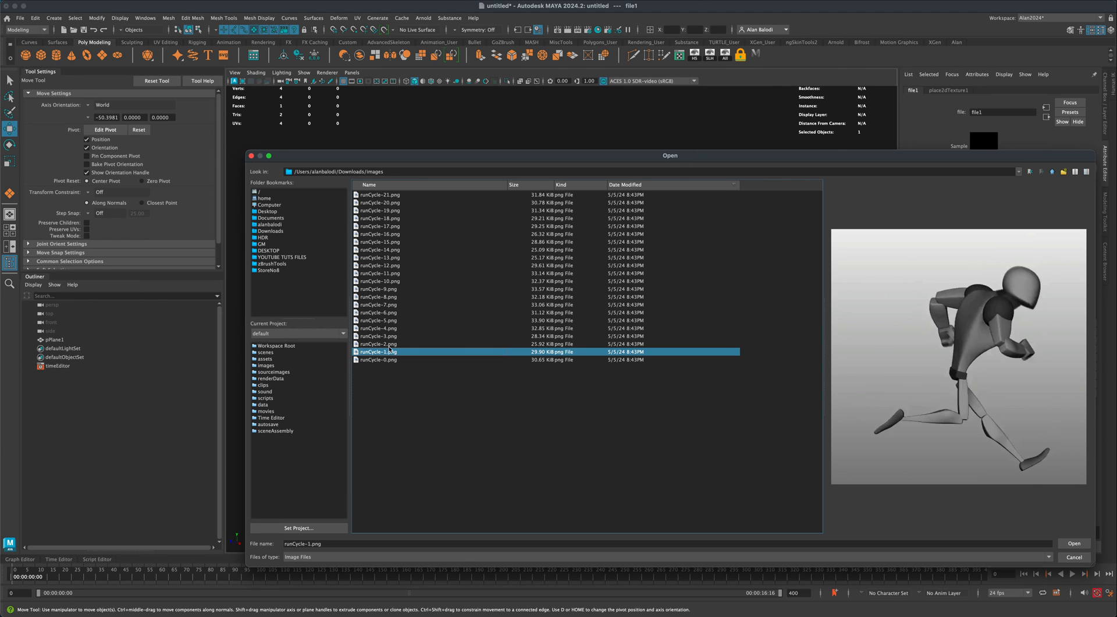
{"action": "left_click", "coordinate": [378, 328]}
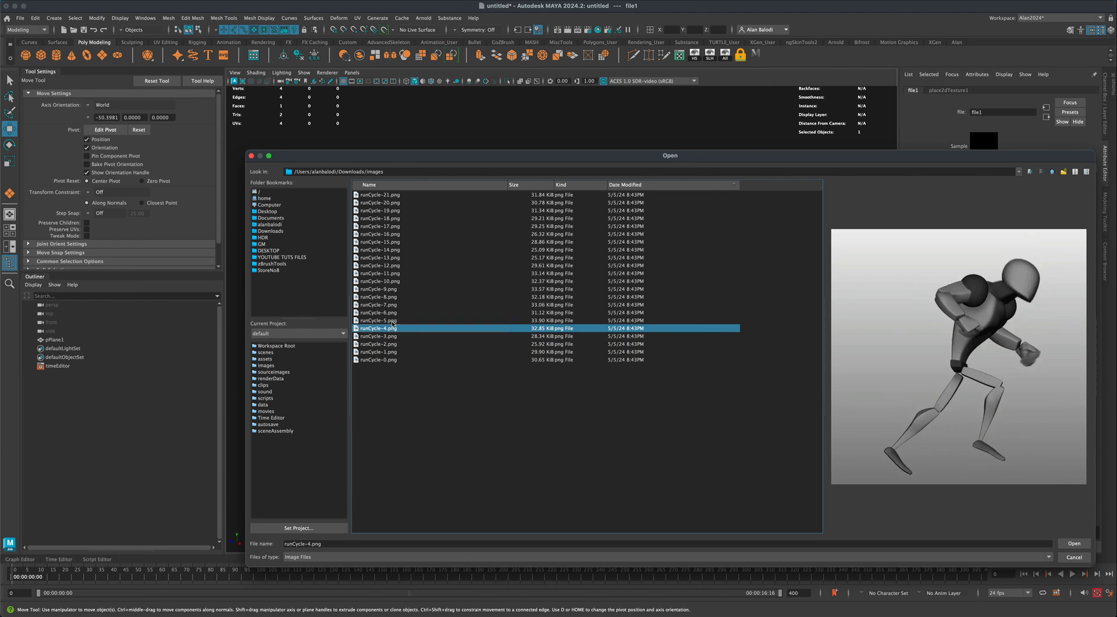
{"action": "left_click", "coordinate": [378, 360]}
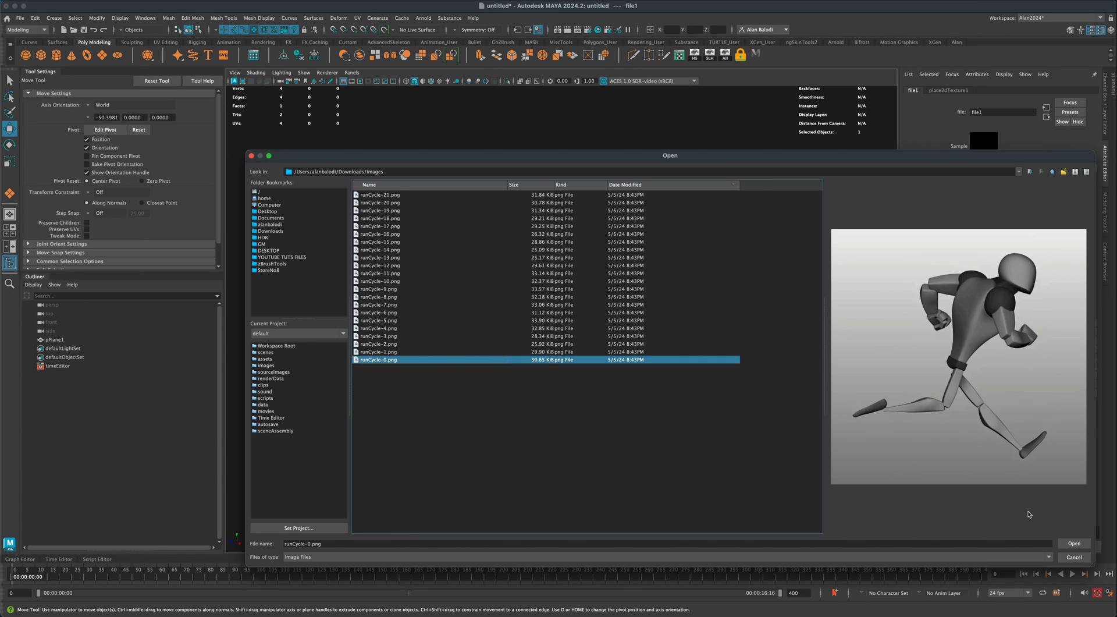
{"action": "left_click", "coordinate": [1074, 543]}
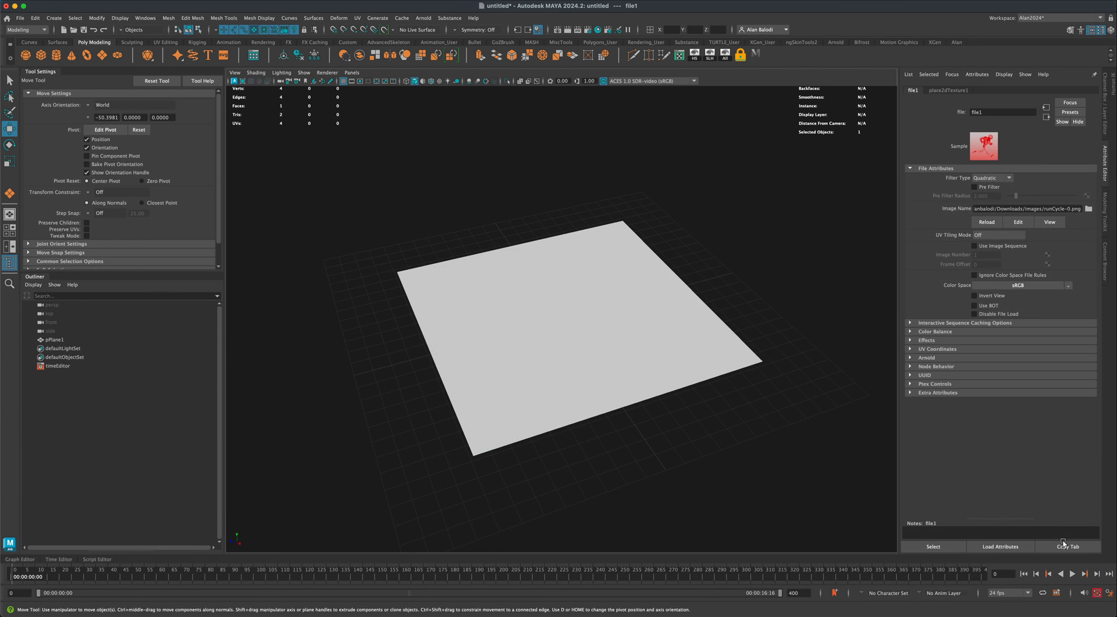
Step: Enable Textured viewport shading and tick Use Image Sequence in the file node
{"action": "left_click", "coordinate": [439, 81]}
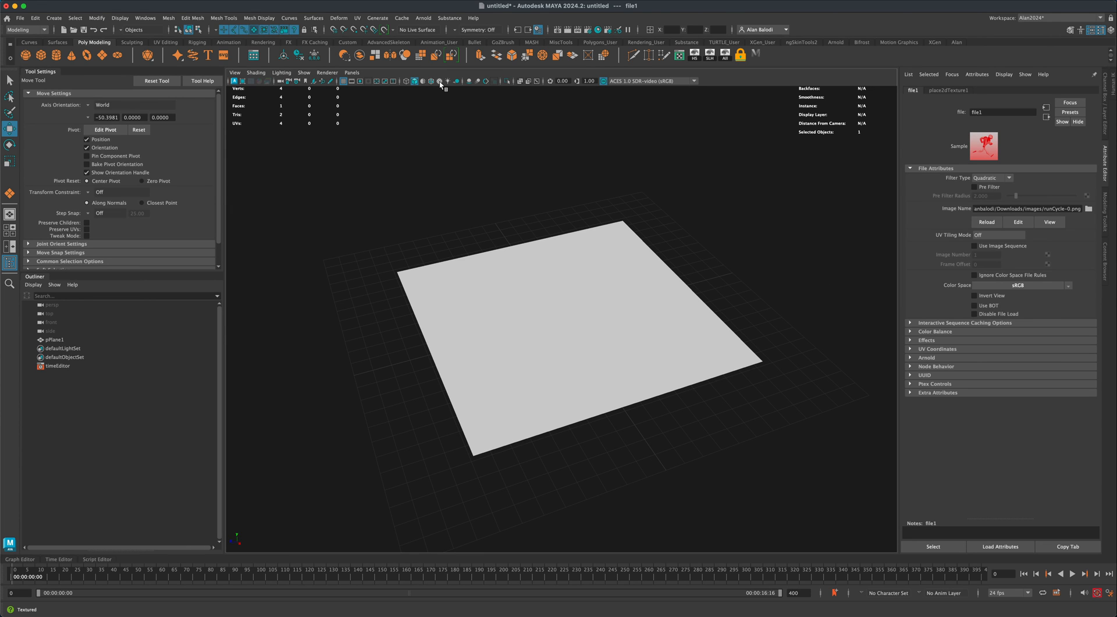
{"action": "left_click", "coordinate": [440, 80]}
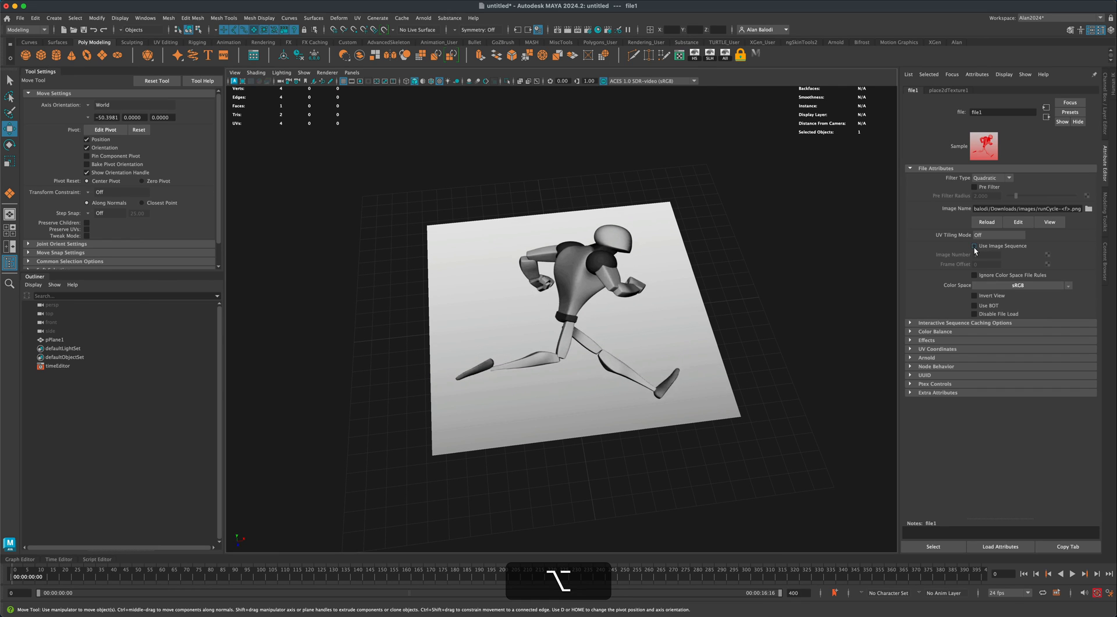
{"action": "left_click", "coordinate": [975, 246]}
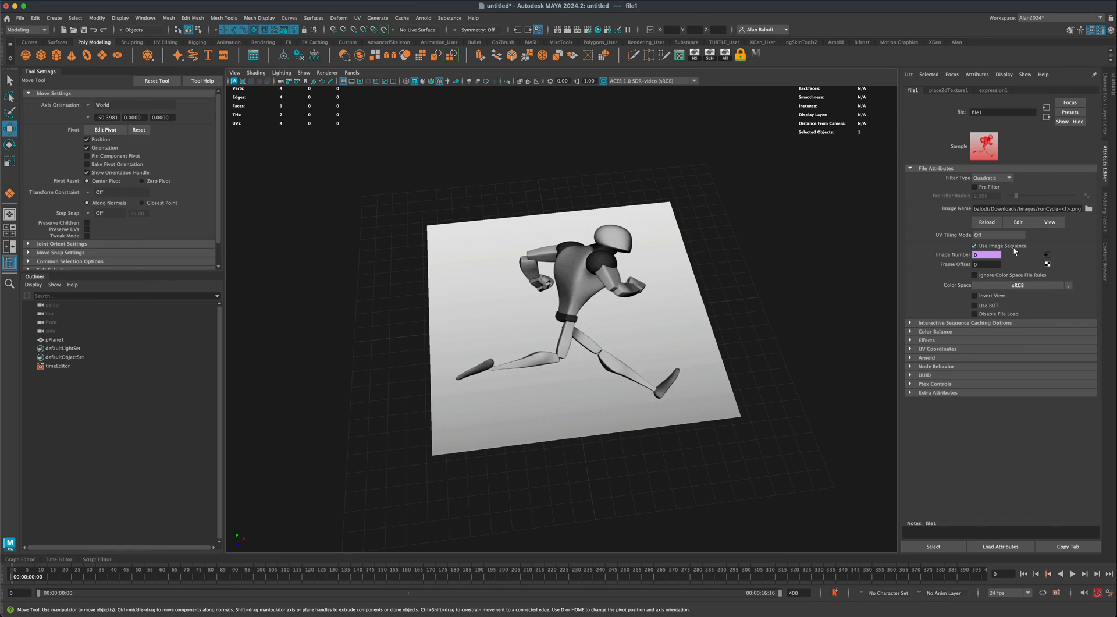
Step: Play the 21-frame timeline and step through the animated texture frame by frame
{"action": "left_click", "coordinate": [1073, 573]}
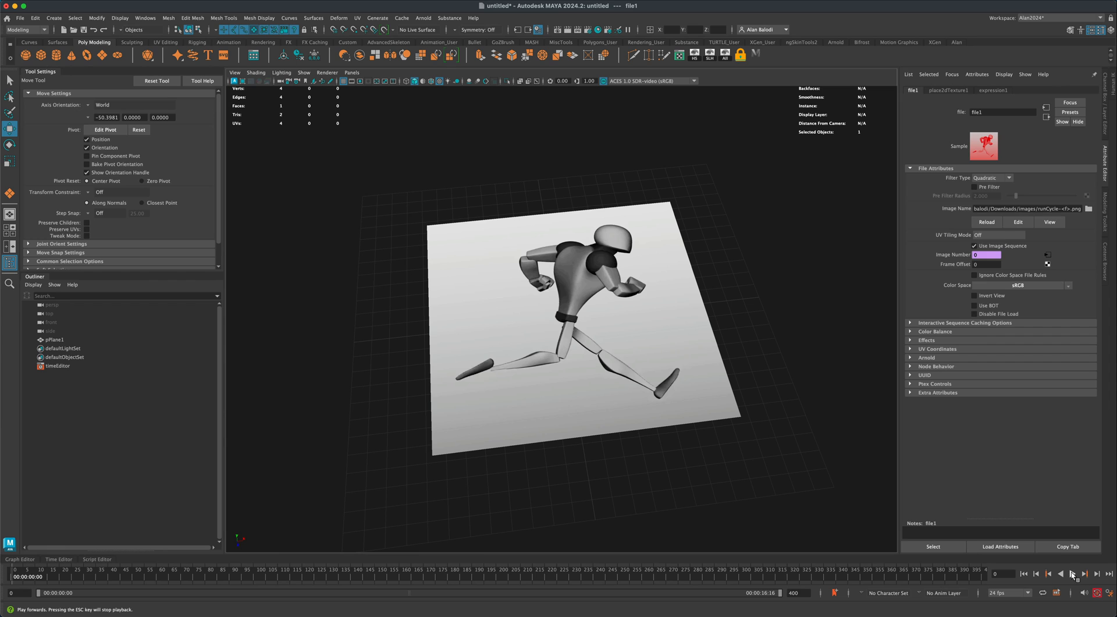
{"action": "left_click", "coordinate": [1073, 573]}
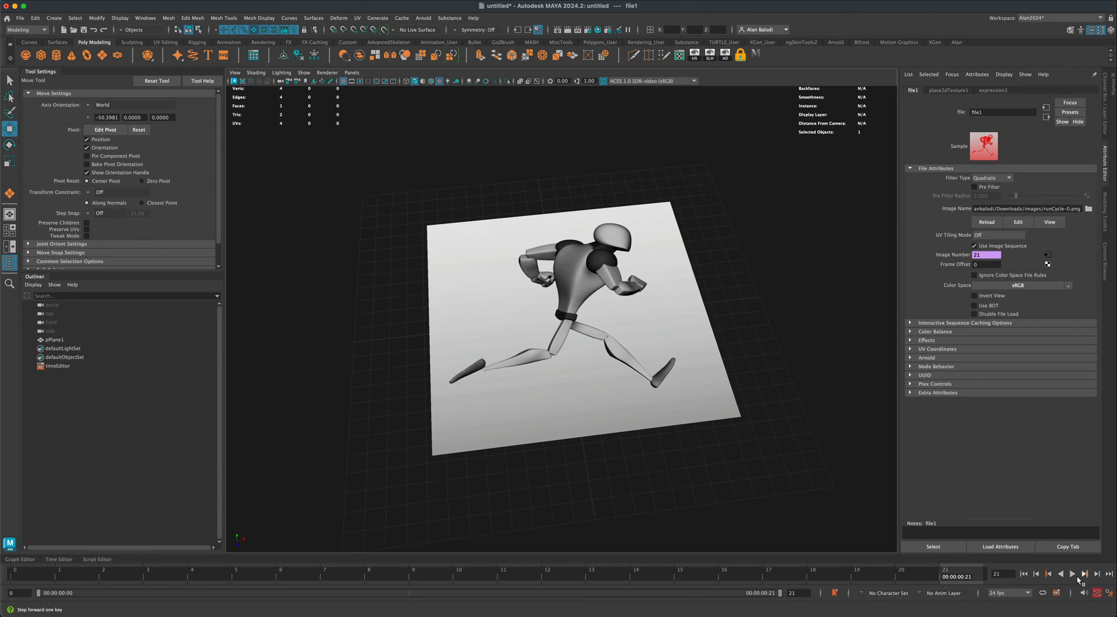
{"action": "left_click", "coordinate": [1071, 572]}
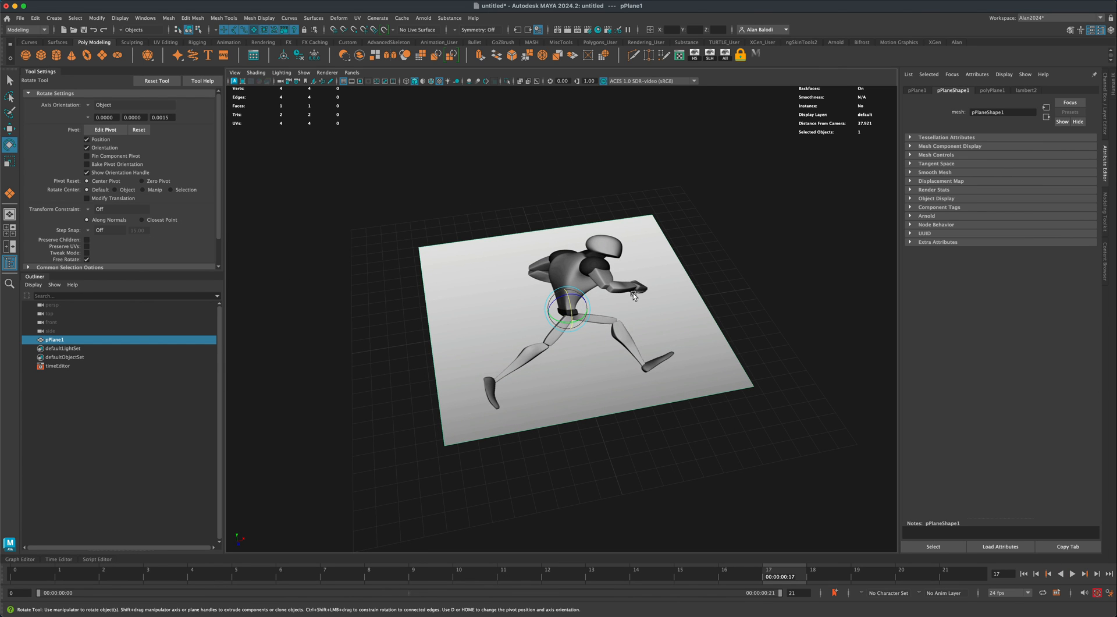
Step: Rotate pPlane1 90 degrees on X with J snapping so it stands upright
{"action": "key", "text": "j"}
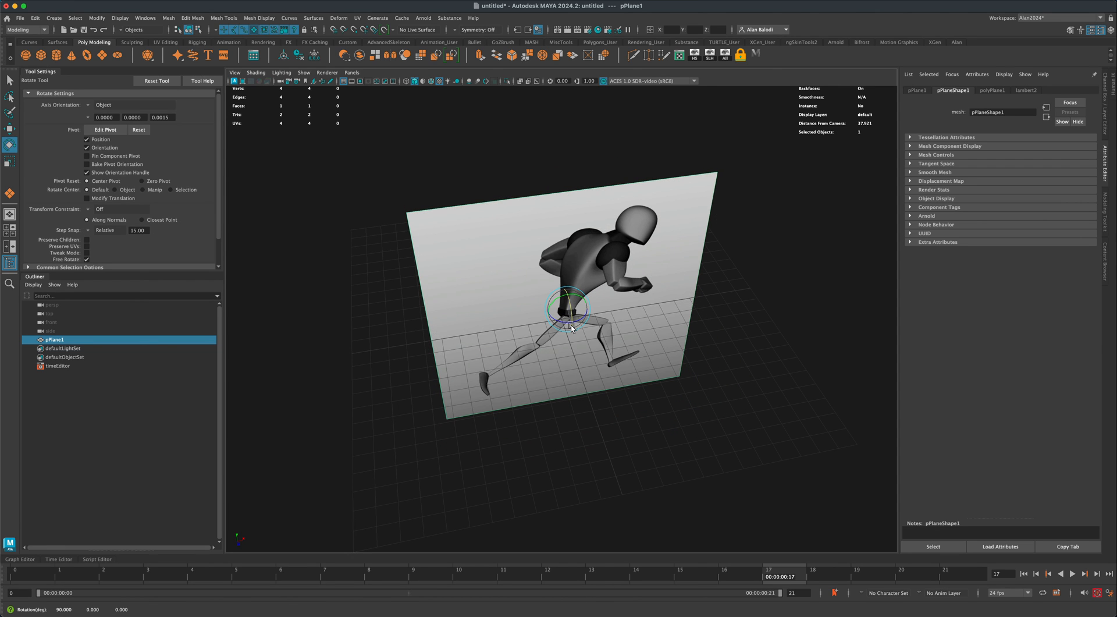
{"action": "left_click", "coordinate": [99, 229]}
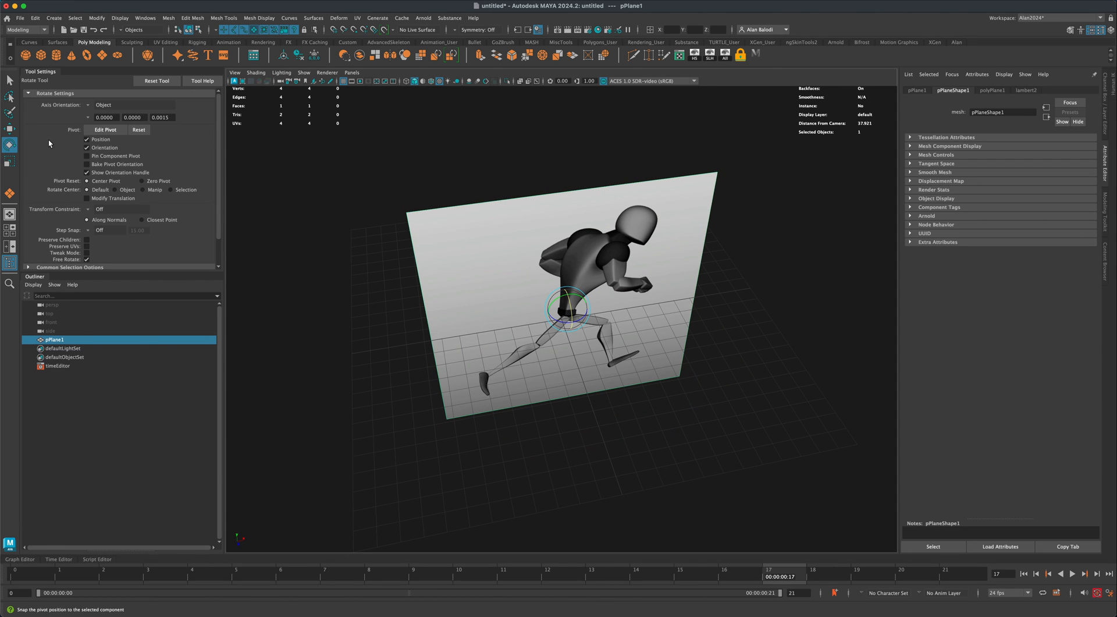
{"action": "left_click", "coordinate": [10, 129]}
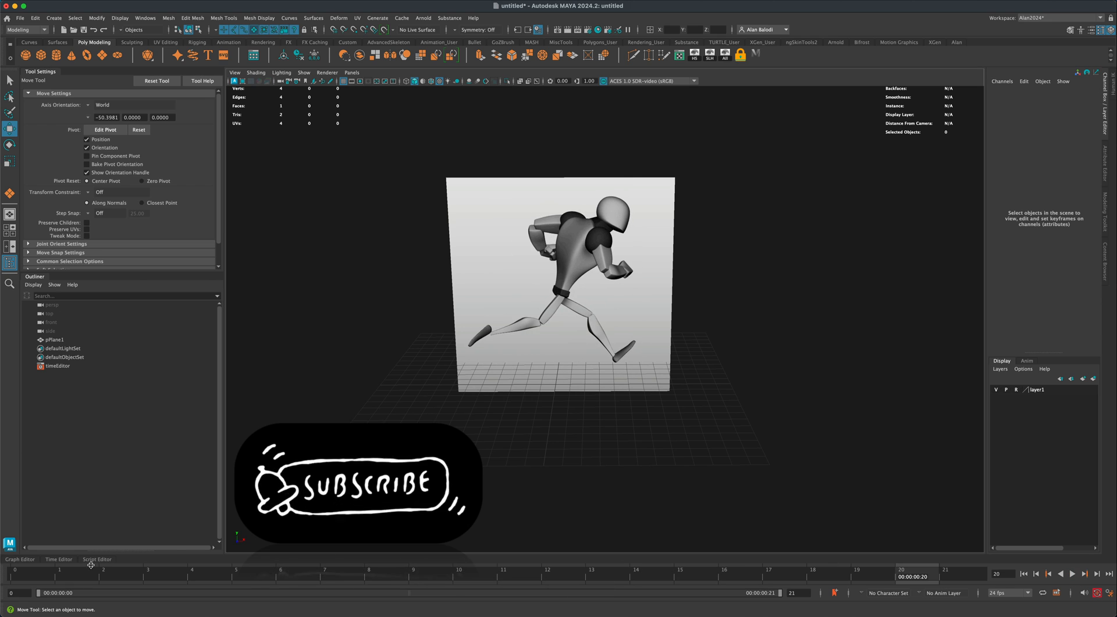
{"action": "left_click", "coordinate": [339, 576]}
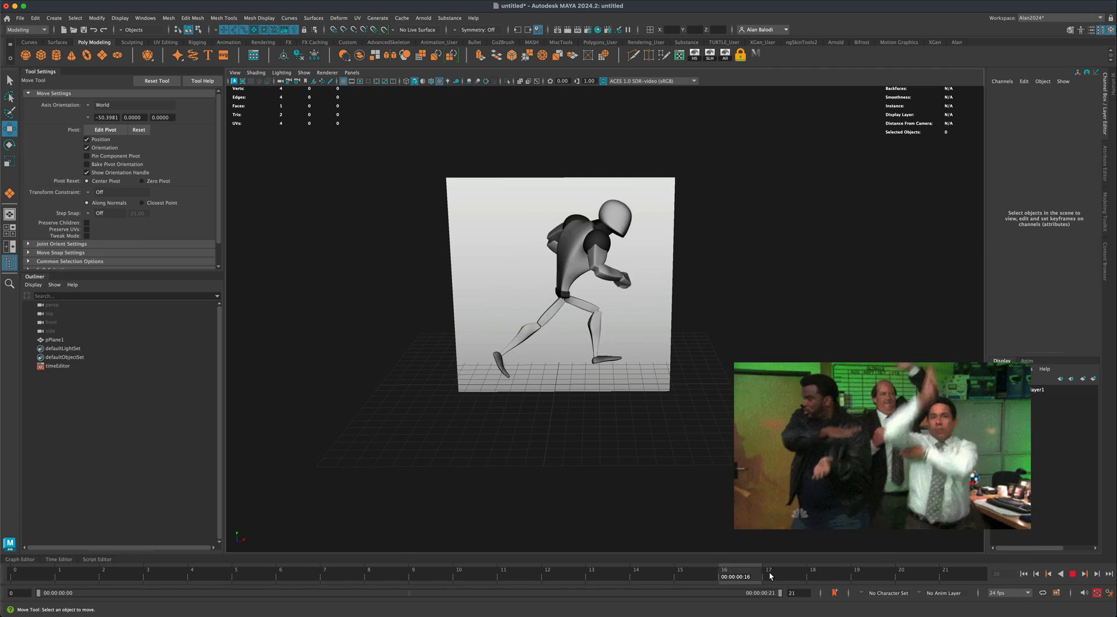
{"action": "left_click", "coordinate": [34, 575]}
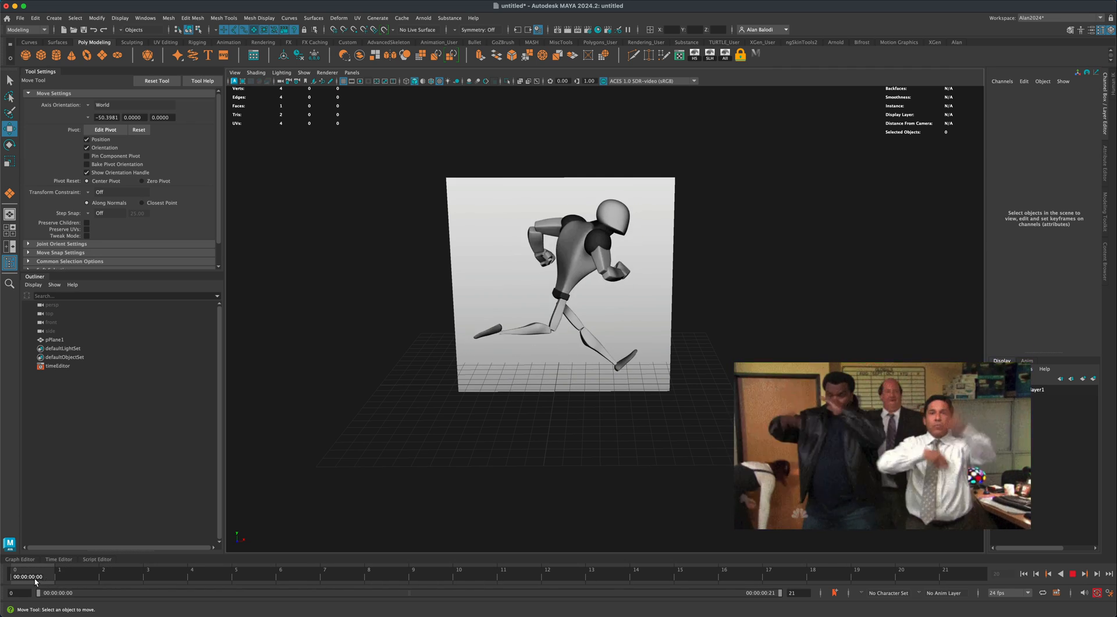